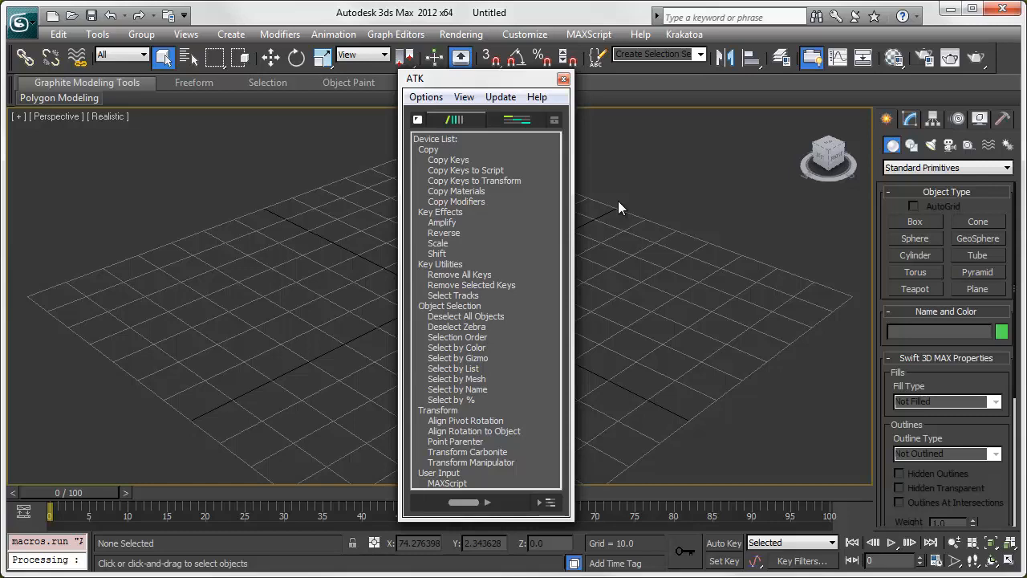
mouse_move(570, 199)
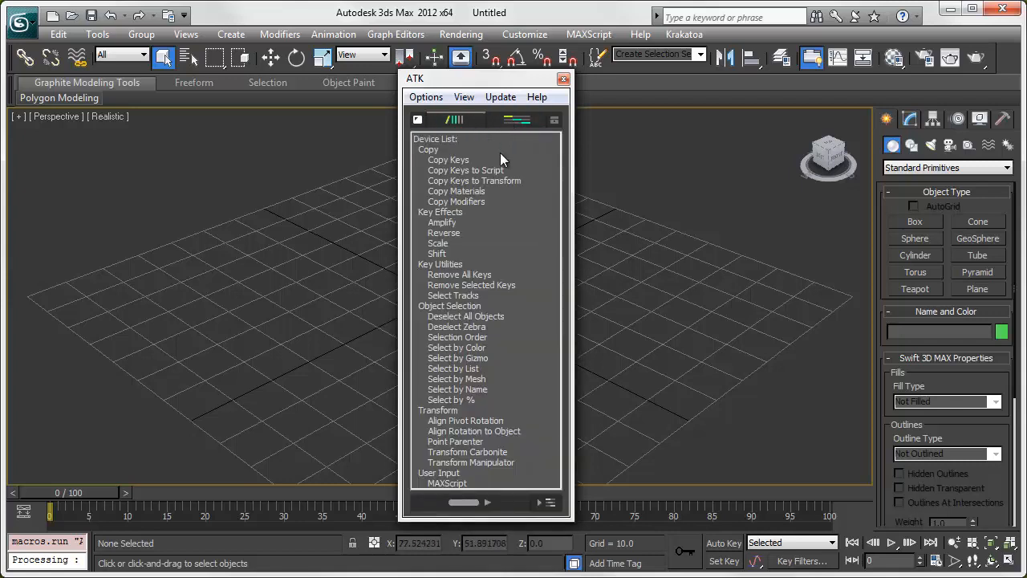
mouse_move(525, 164)
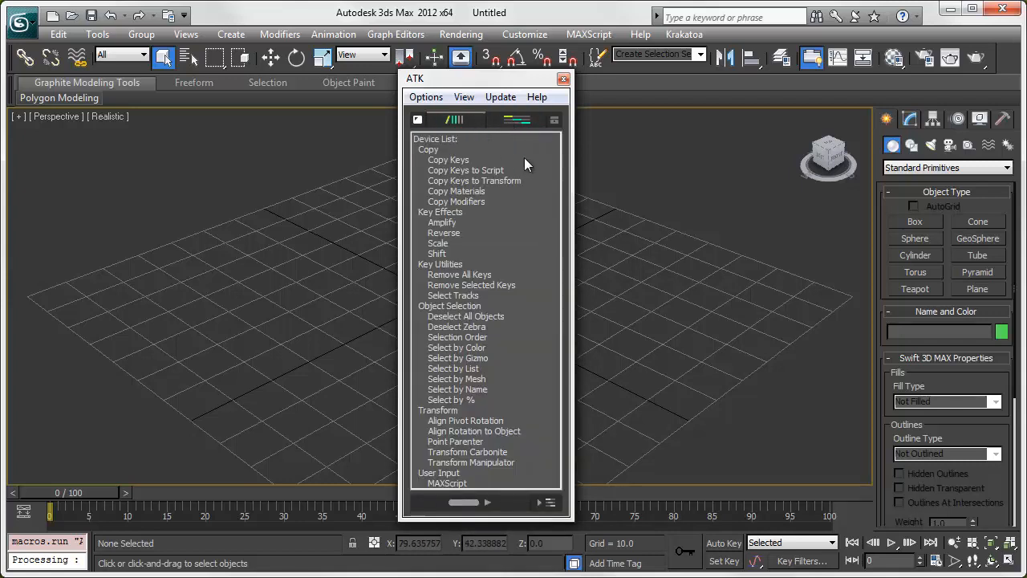
Choose Copy Keys from the ATK device library list
click(448, 160)
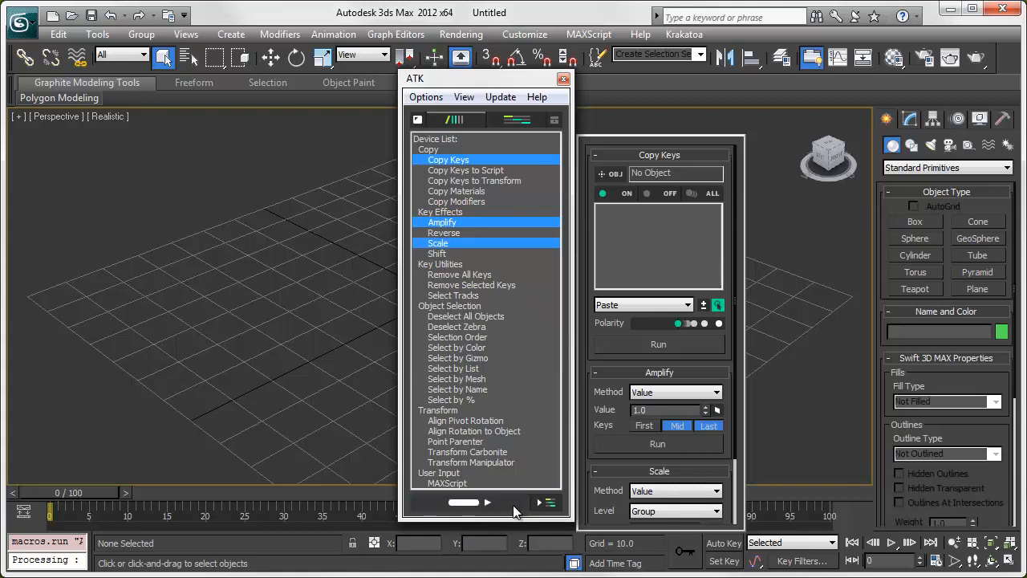
mouse_move(550, 502)
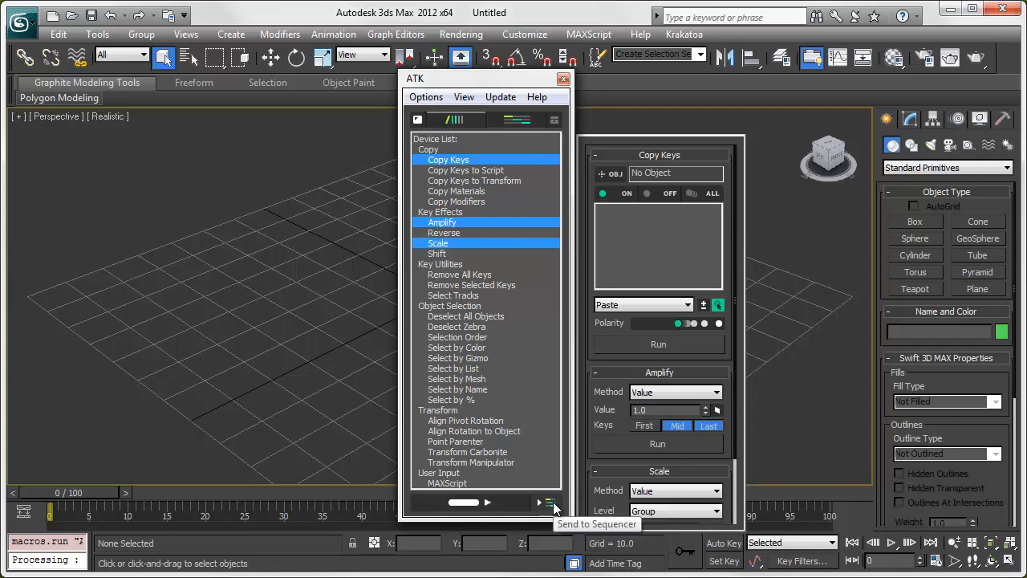
Send the devices to the Sequencer, add Reverse and Scale, then run the whole chain
click(549, 502)
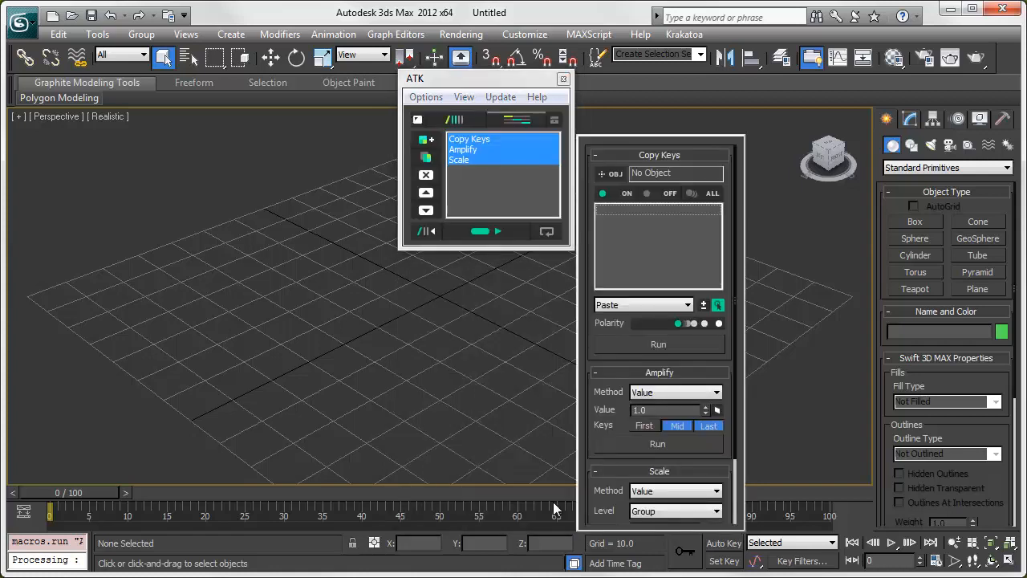
mouse_move(506, 185)
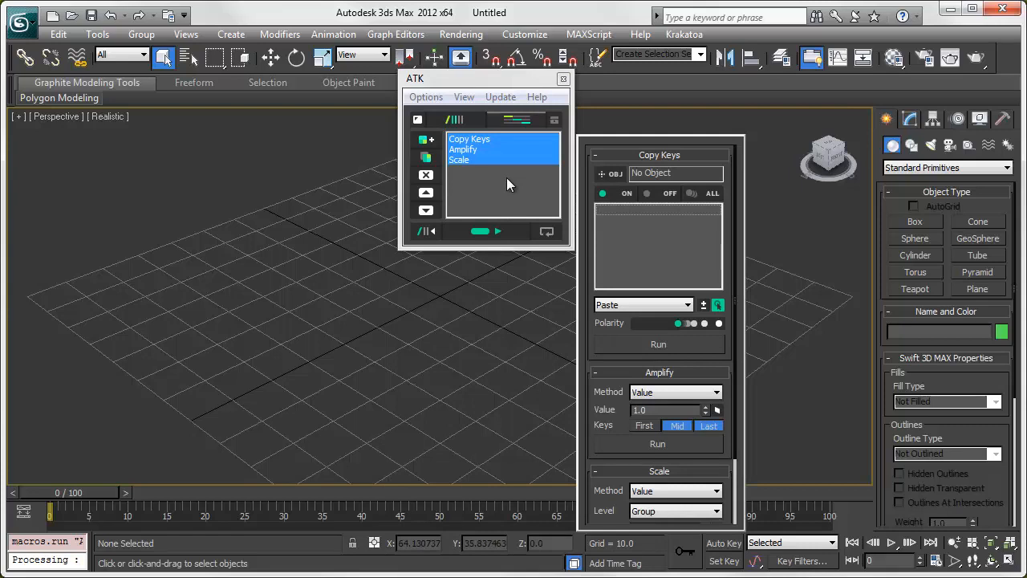
mouse_move(437, 144)
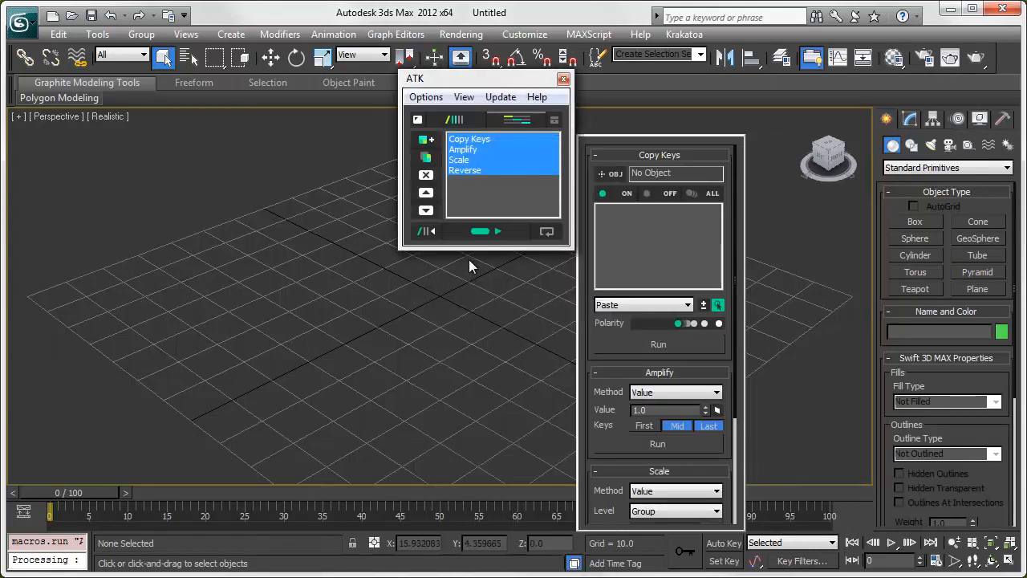
click(465, 170)
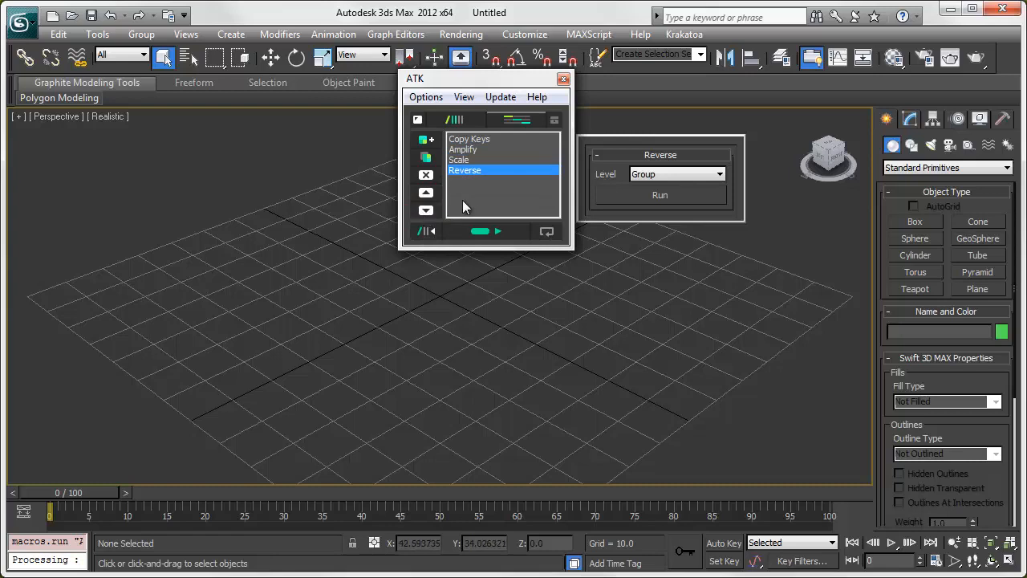
click(459, 160)
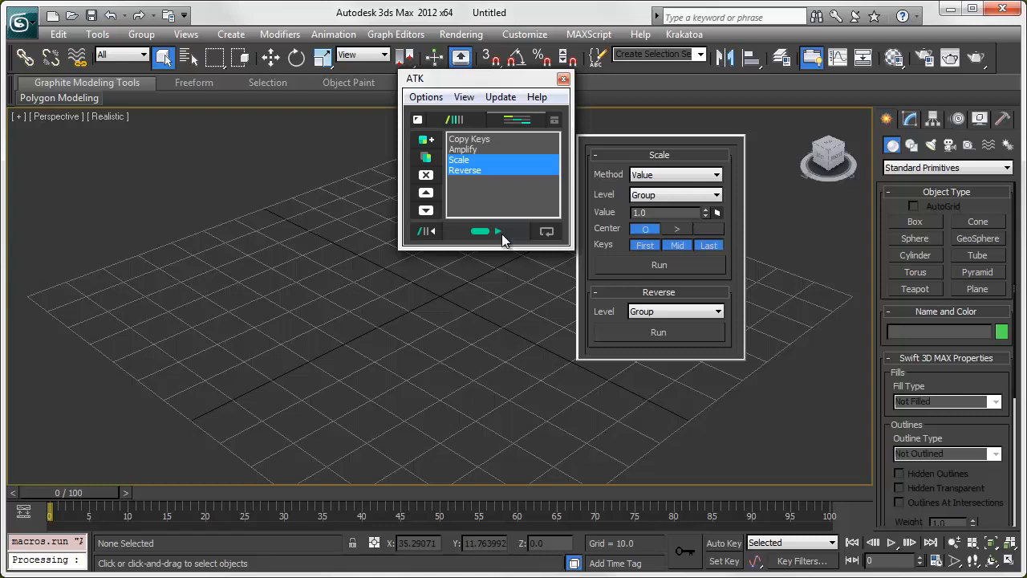
mouse_move(546, 232)
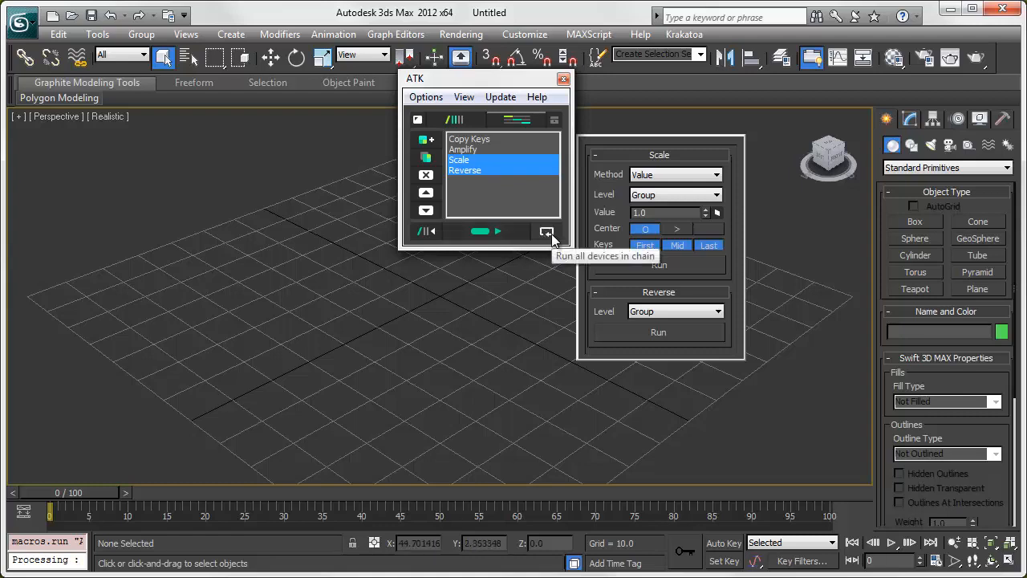
click(596, 155)
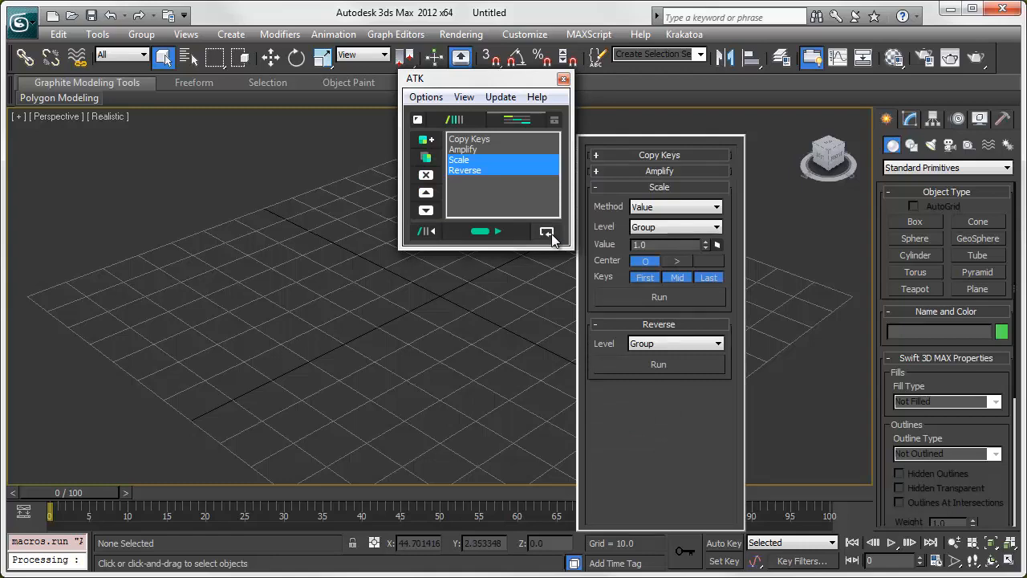
Switch ATK back to its Library view with Amplify's settings showing
click(463, 150)
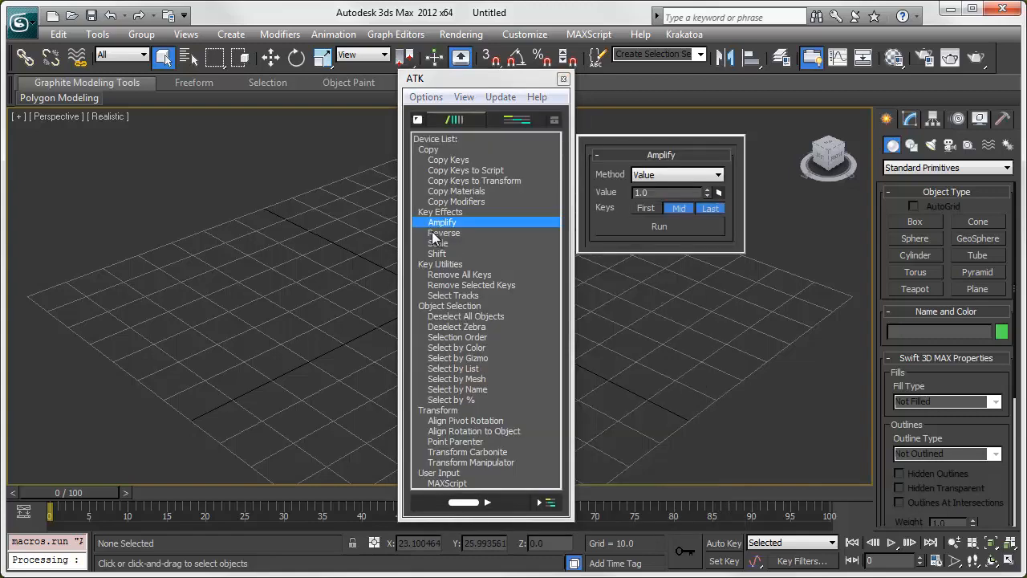
mouse_move(423, 154)
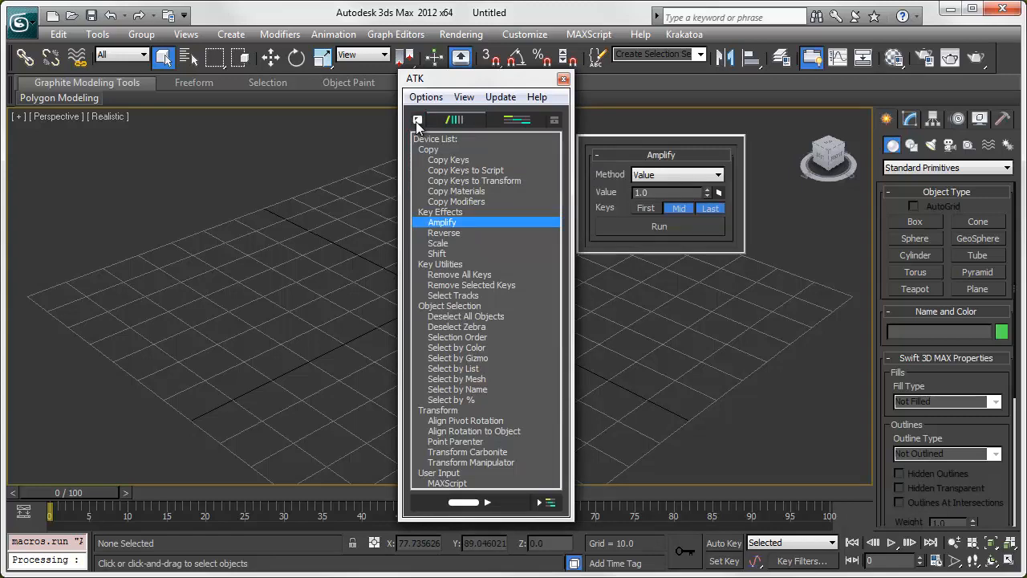
mouse_move(554, 120)
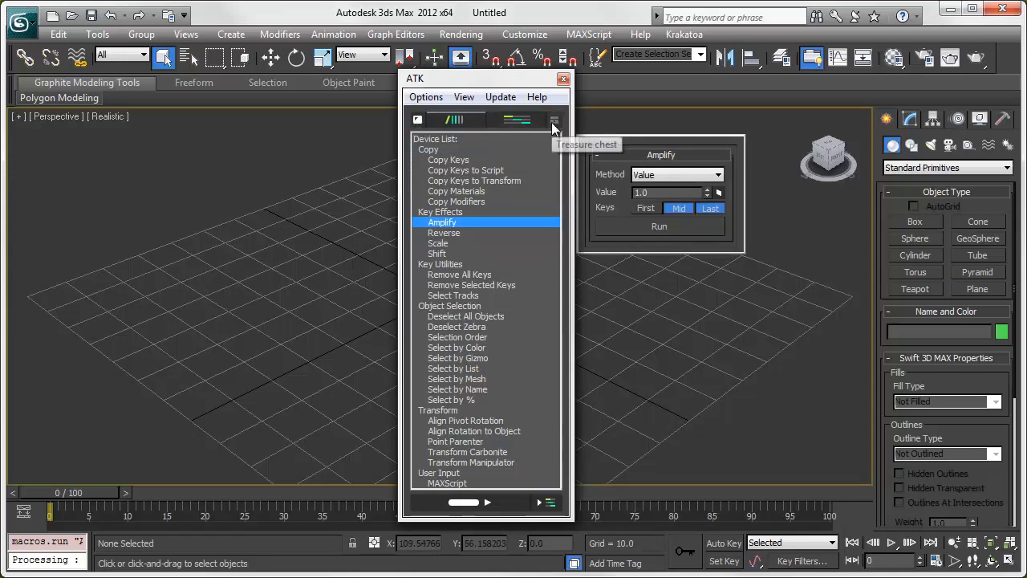
Open ATK's Treasure Chest of extra tools, starting with Bake Down PRS
click(555, 120)
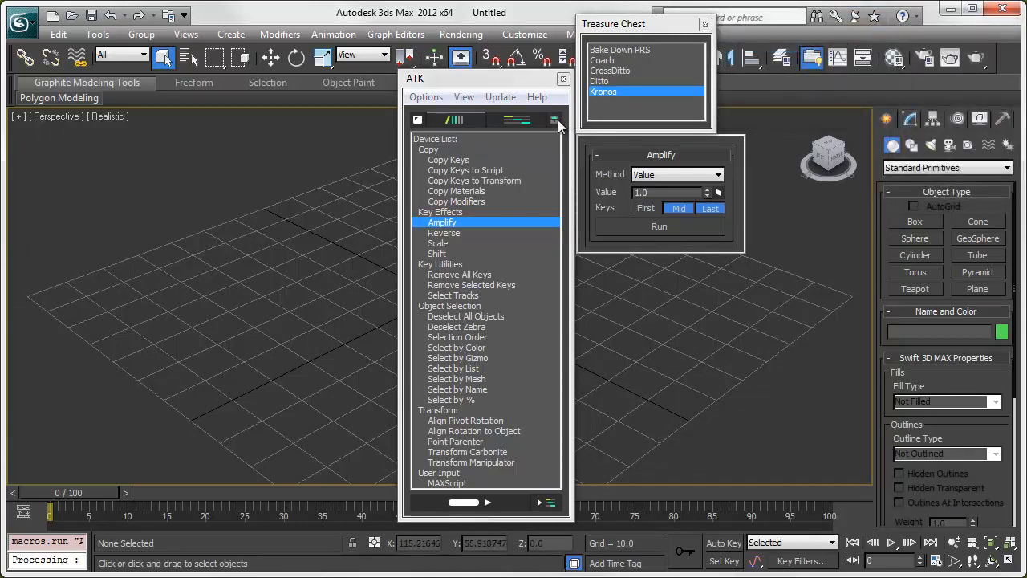
Browse ATK's Options and View menus for preset and layout settings
click(426, 96)
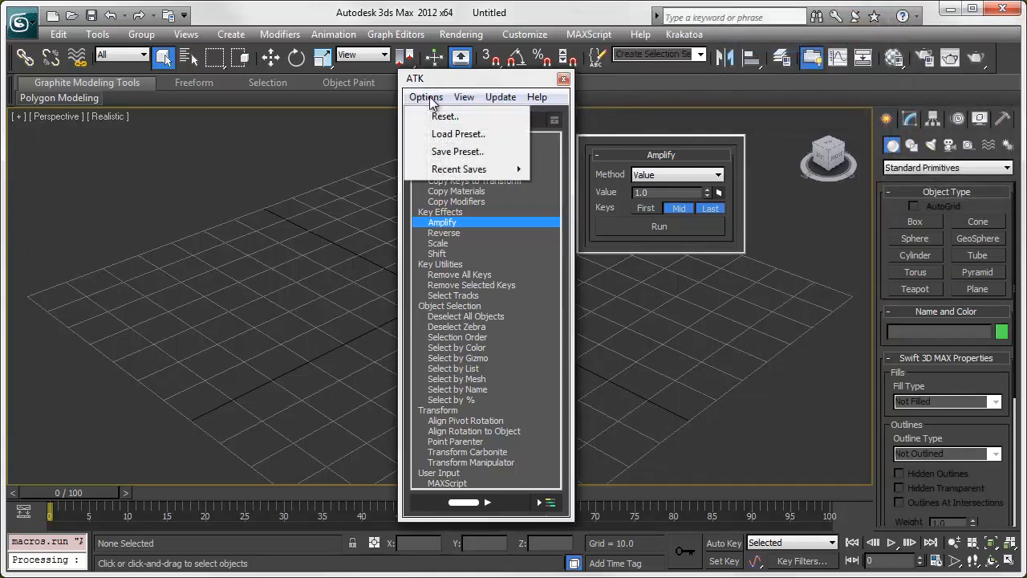
mouse_move(458, 134)
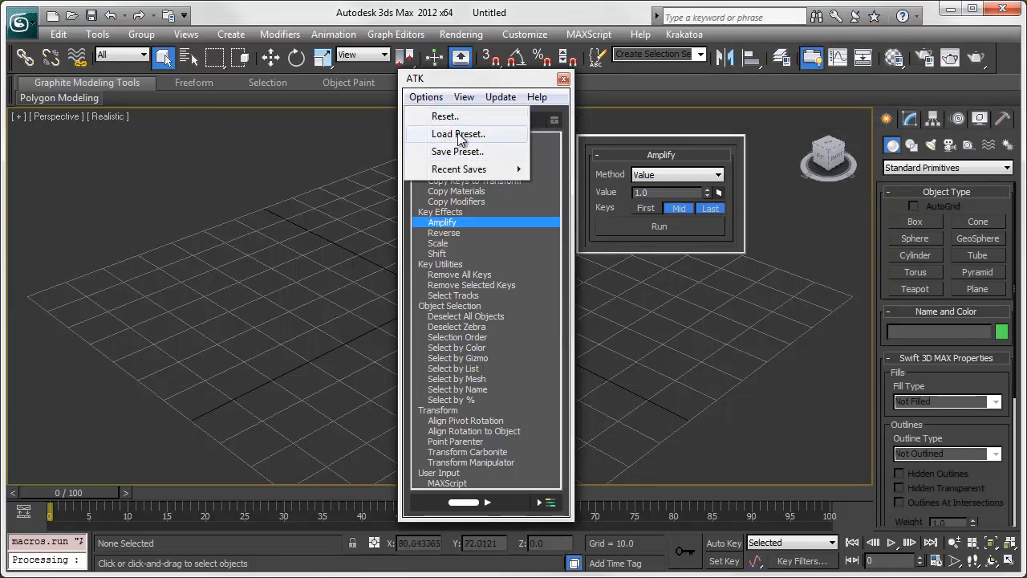
mouse_move(459, 168)
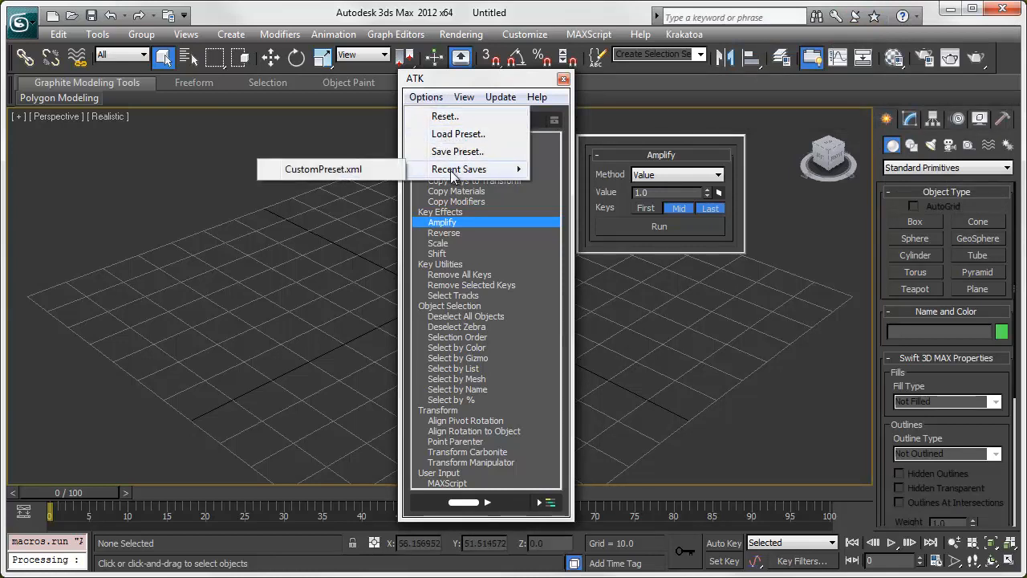
mouse_move(446, 115)
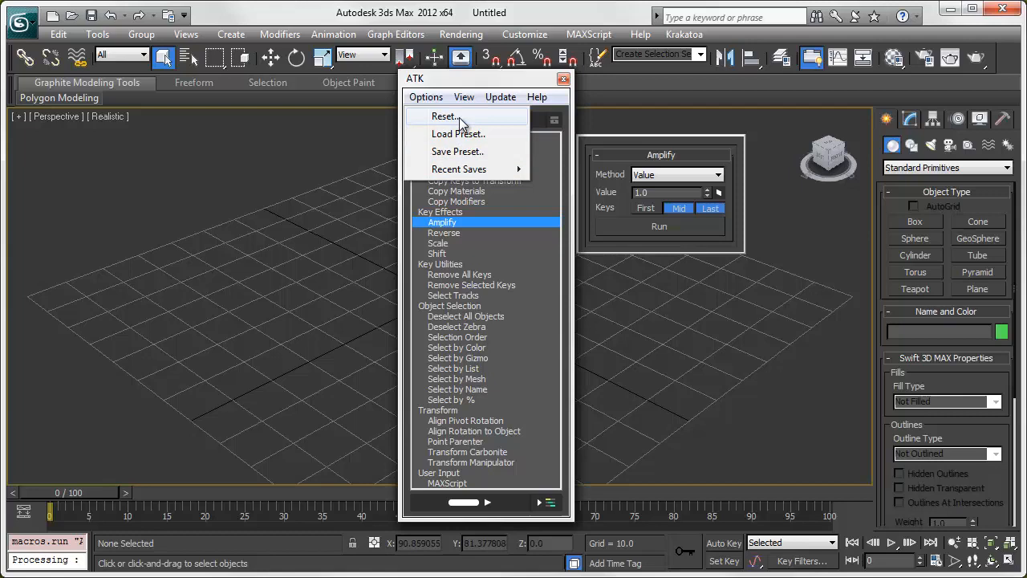
click(463, 97)
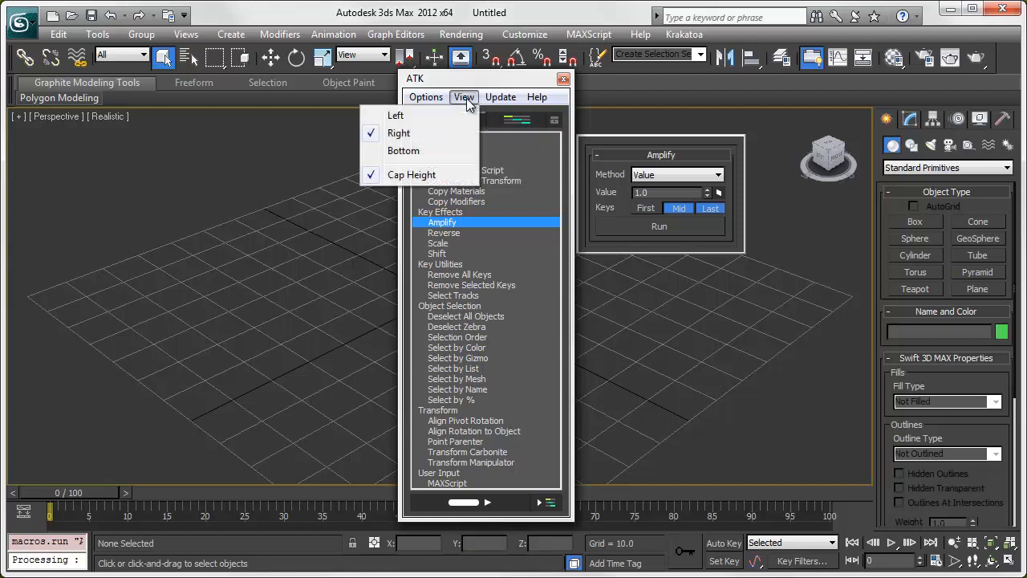
click(463, 97)
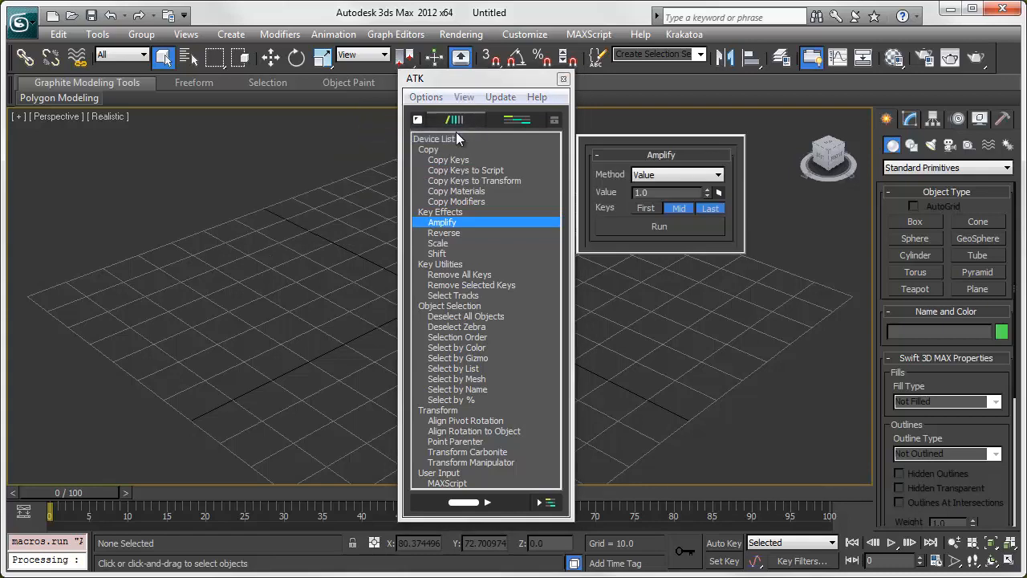
click(463, 96)
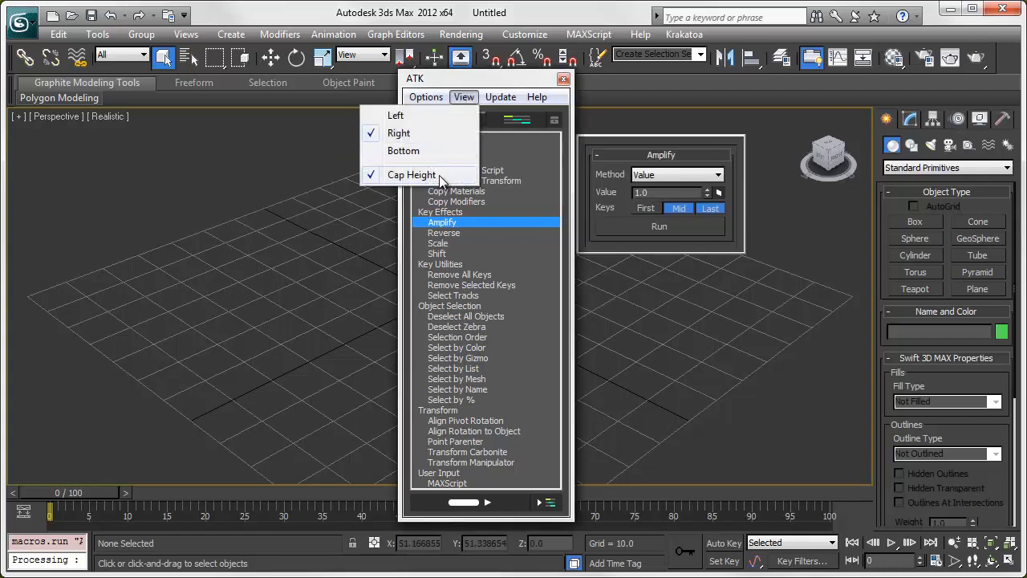
Check for ATK updates (latest is 1.0), then view and close About ATK
click(500, 96)
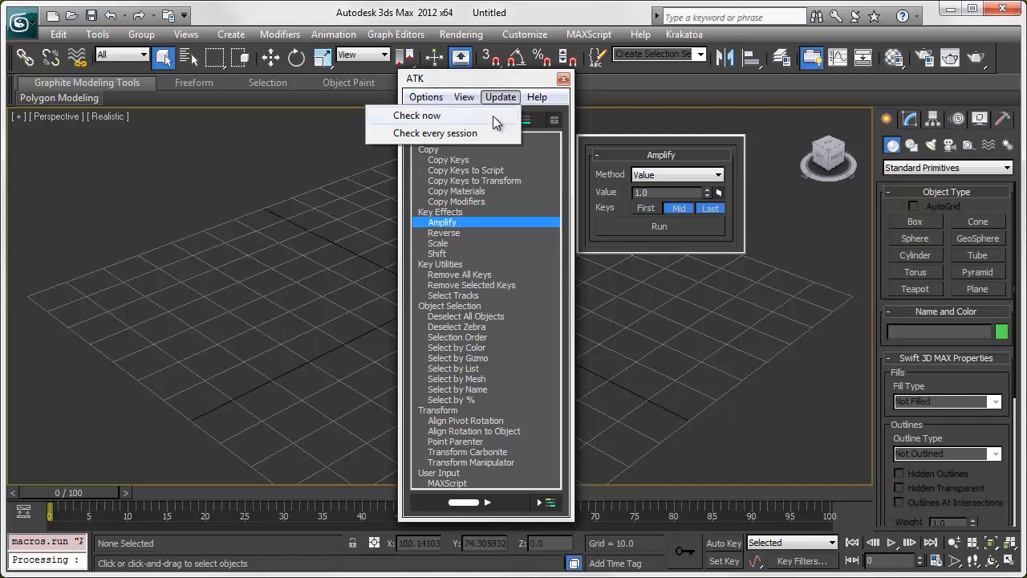
click(417, 115)
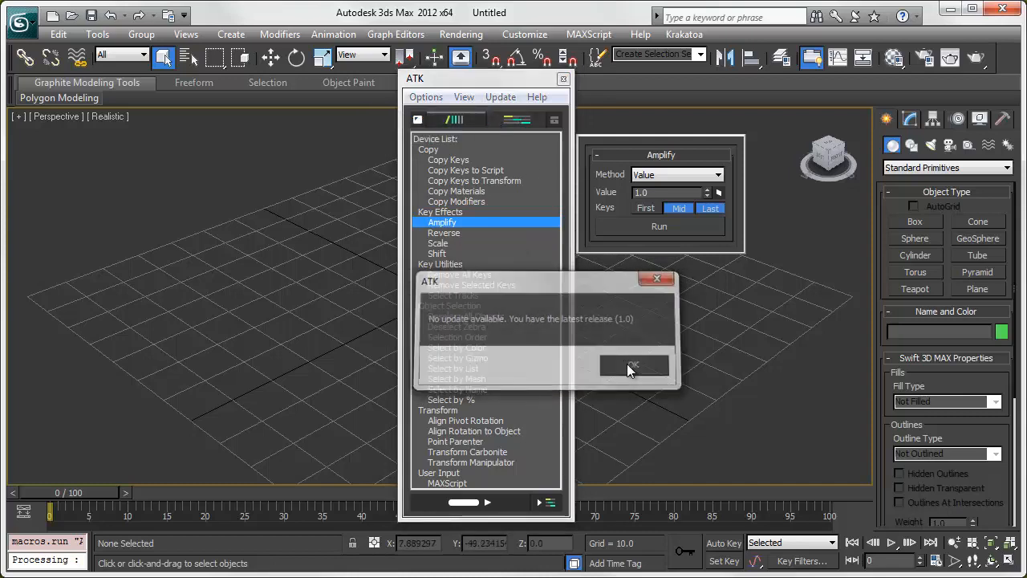
click(536, 96)
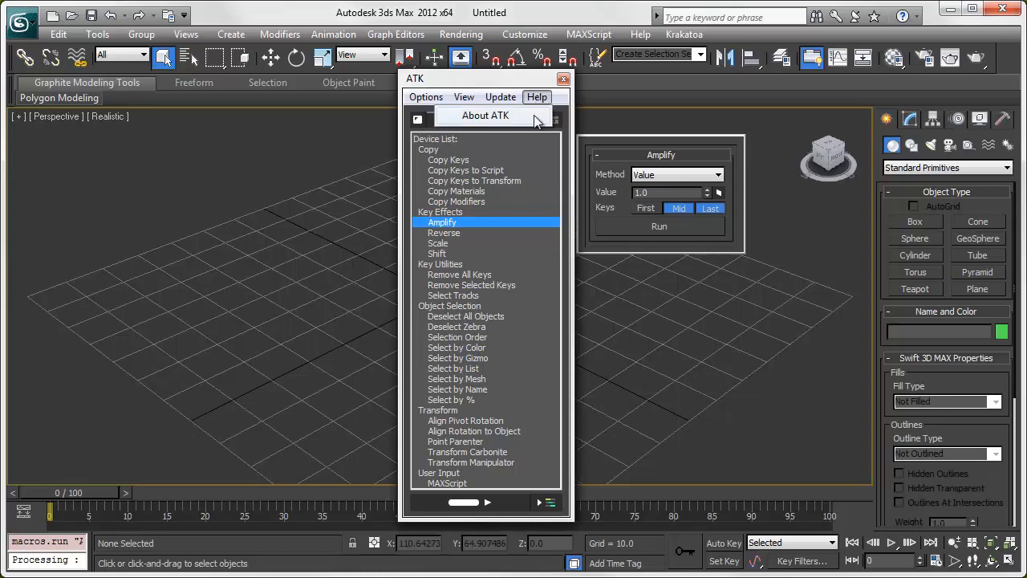
click(485, 115)
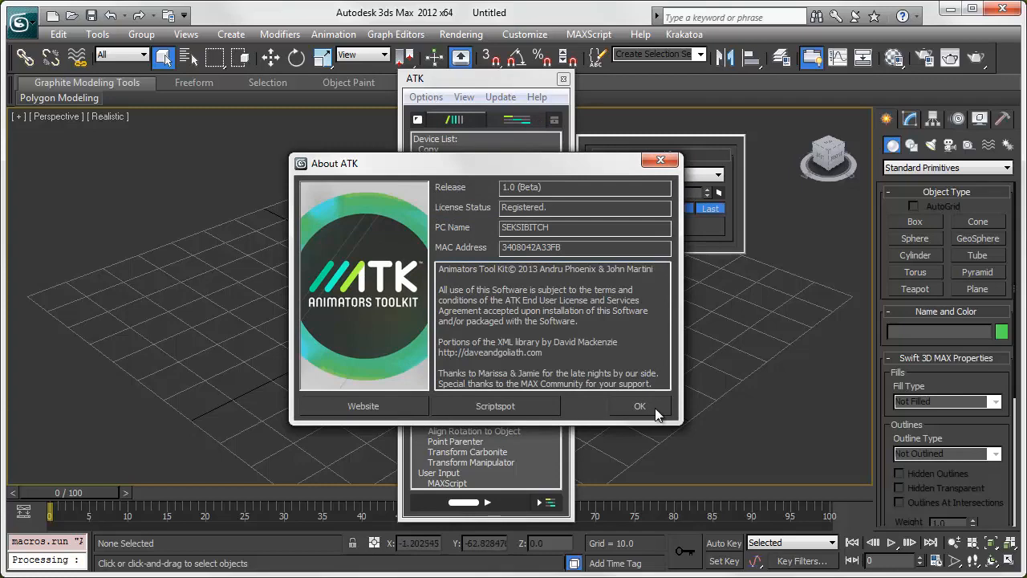
click(640, 406)
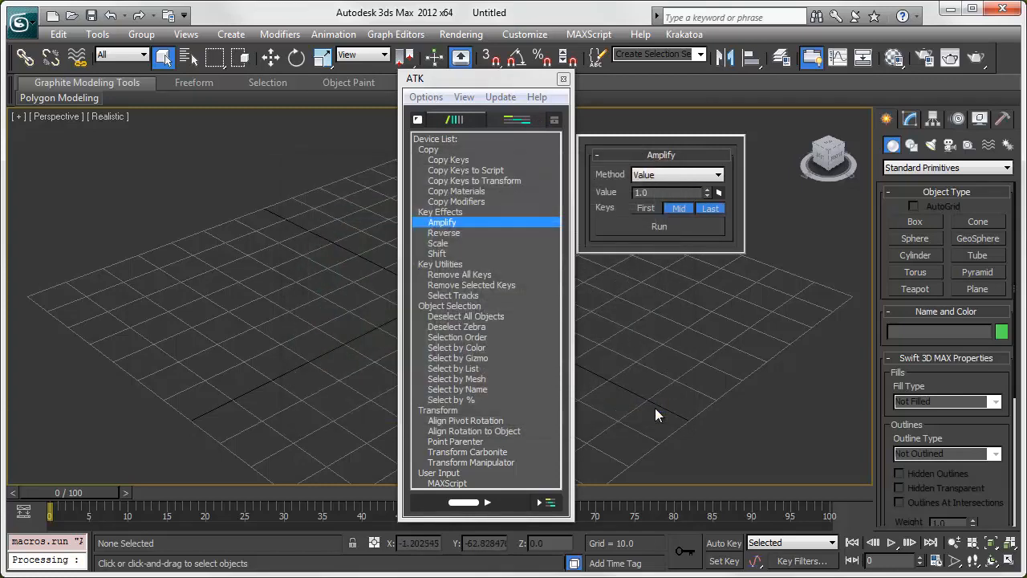
Close the ATK tool window, leaving only the empty perspective grid
click(563, 78)
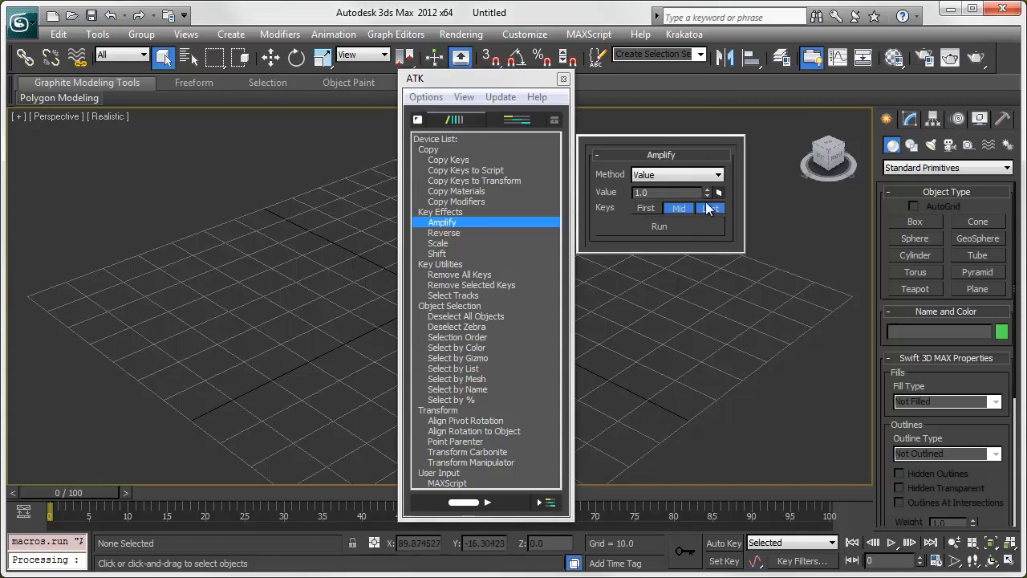
click(563, 79)
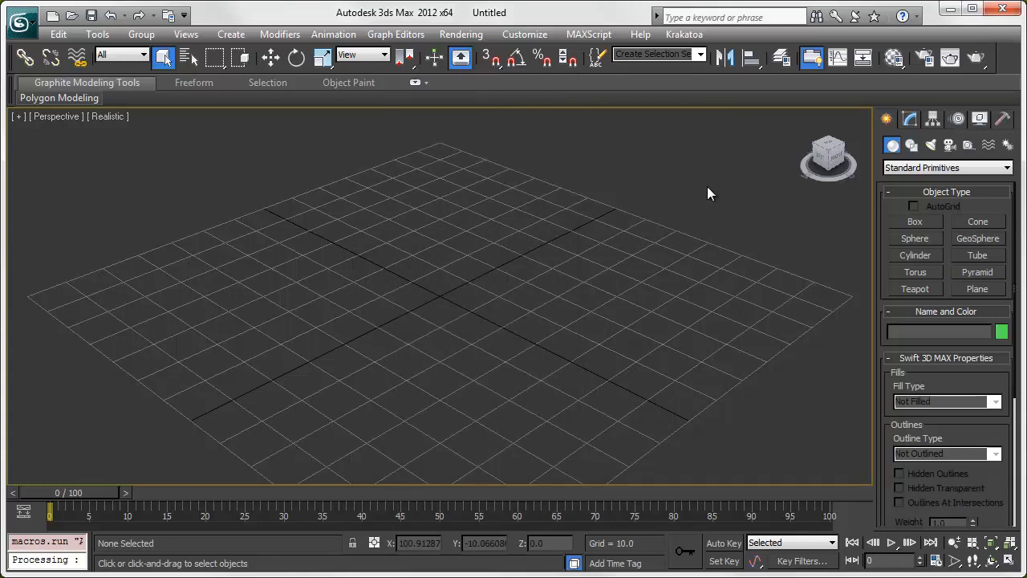